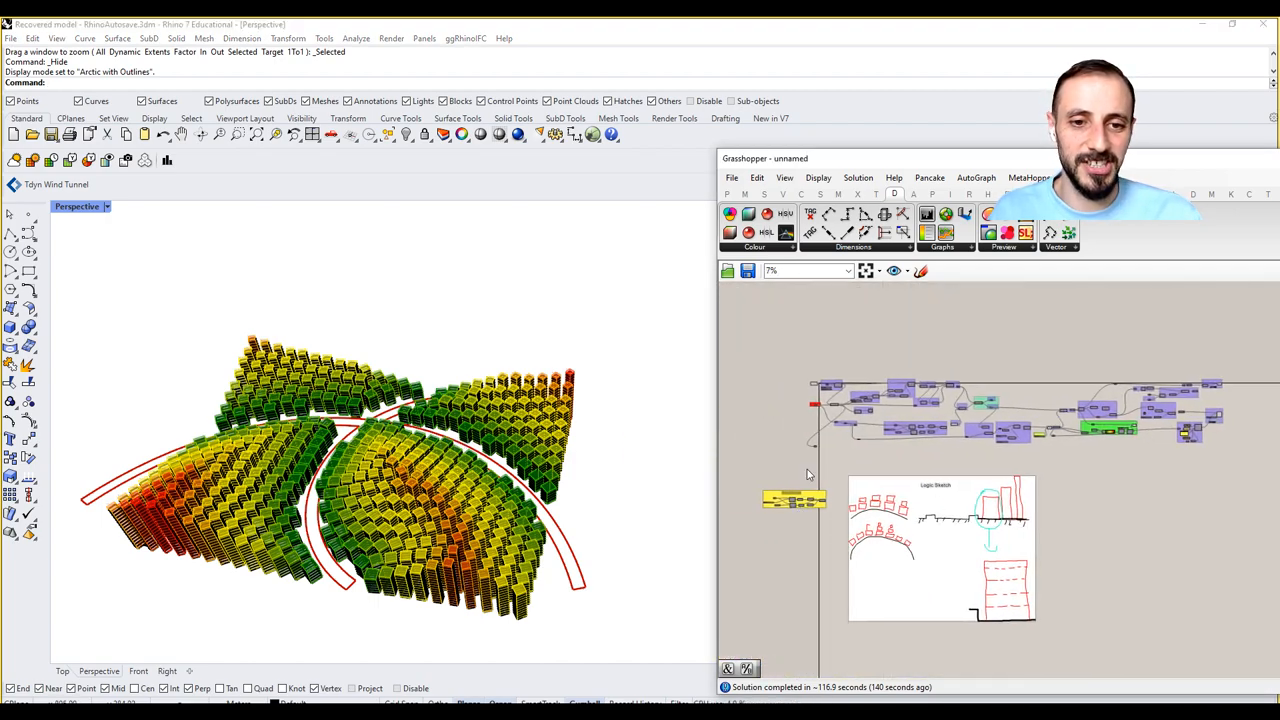
pyautogui.moveTo(724, 446)
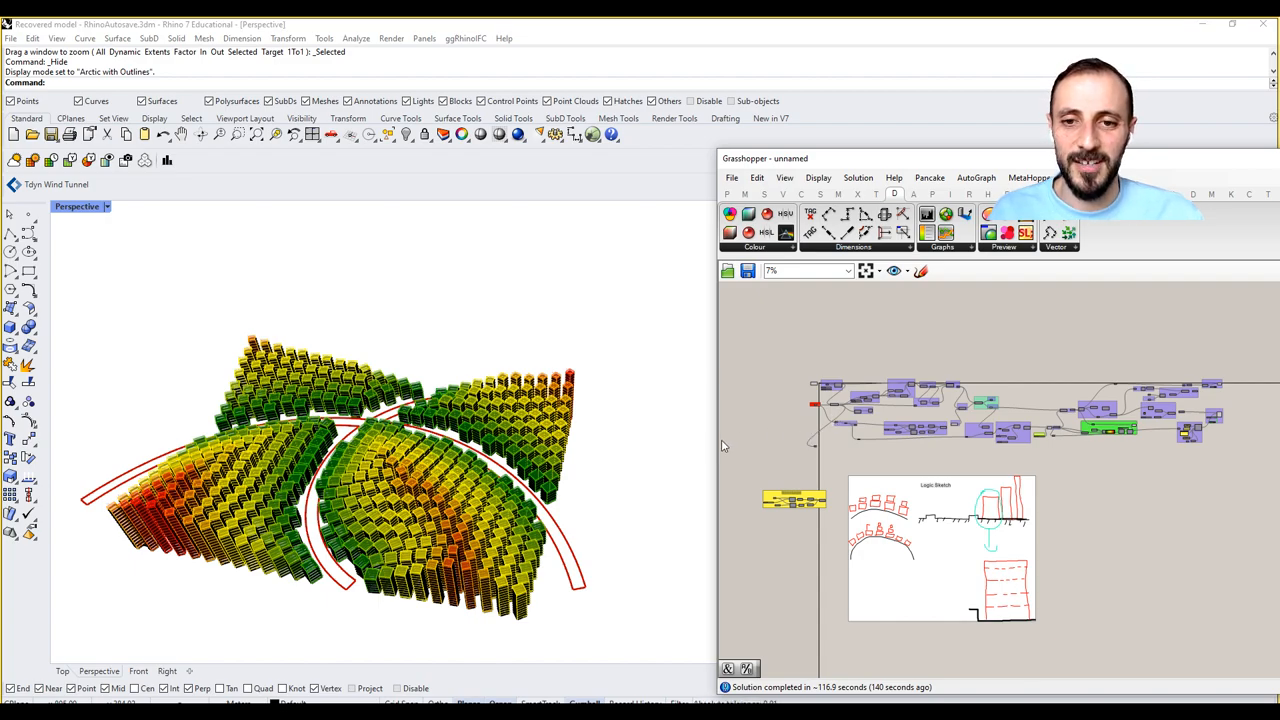